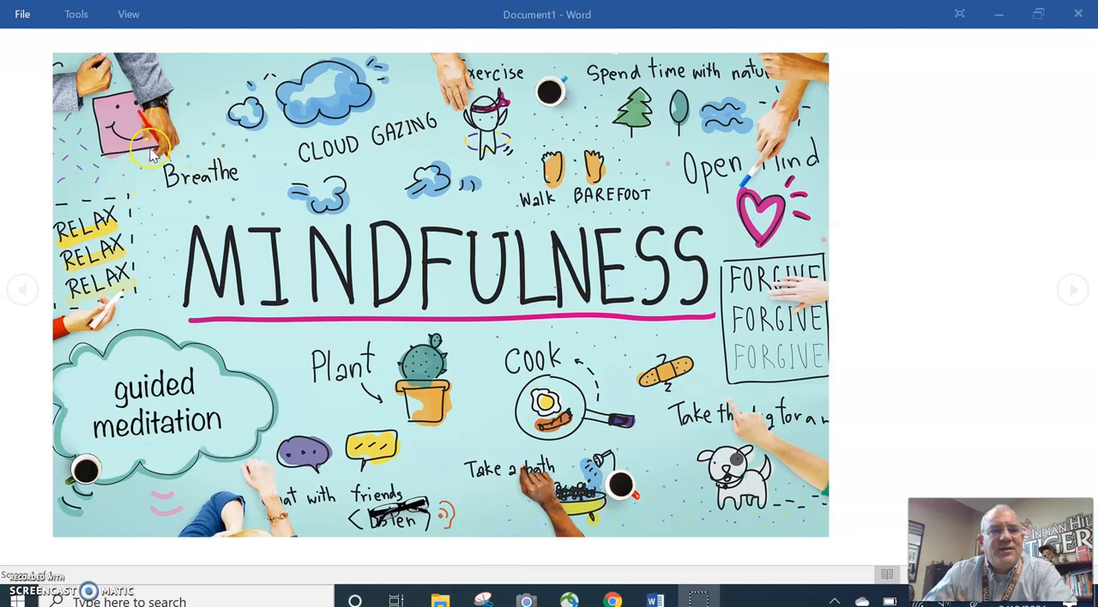
mouse_move(196, 164)
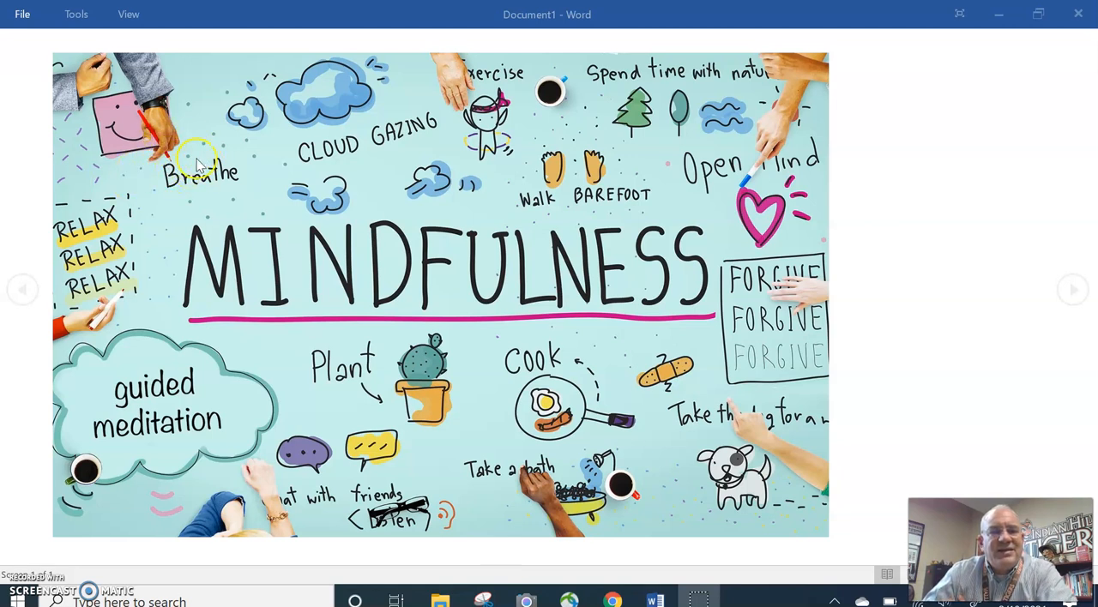
mouse_move(249, 141)
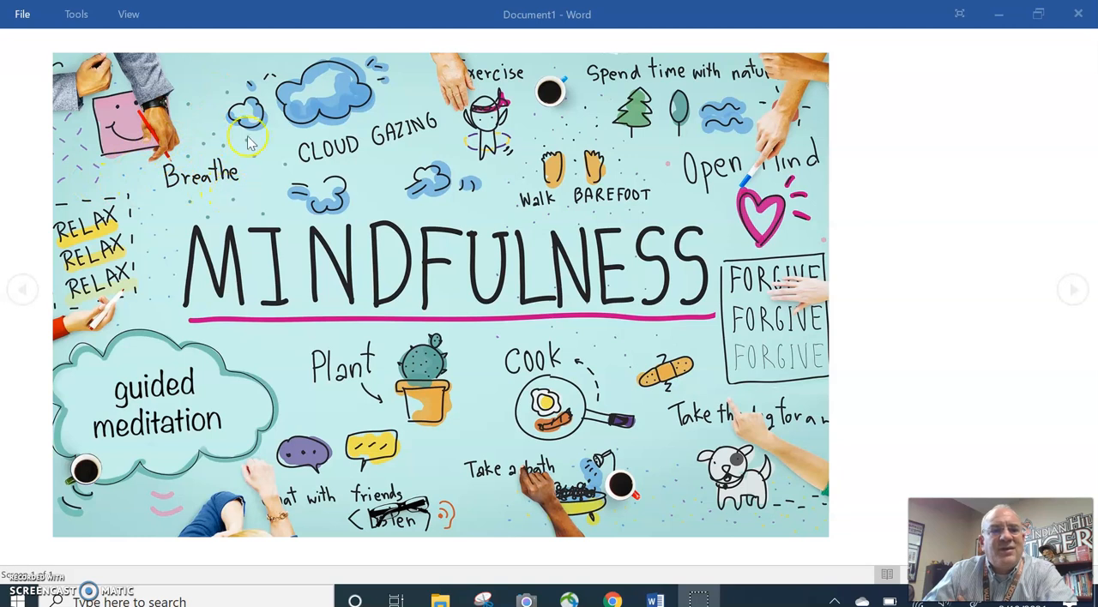
mouse_move(197, 185)
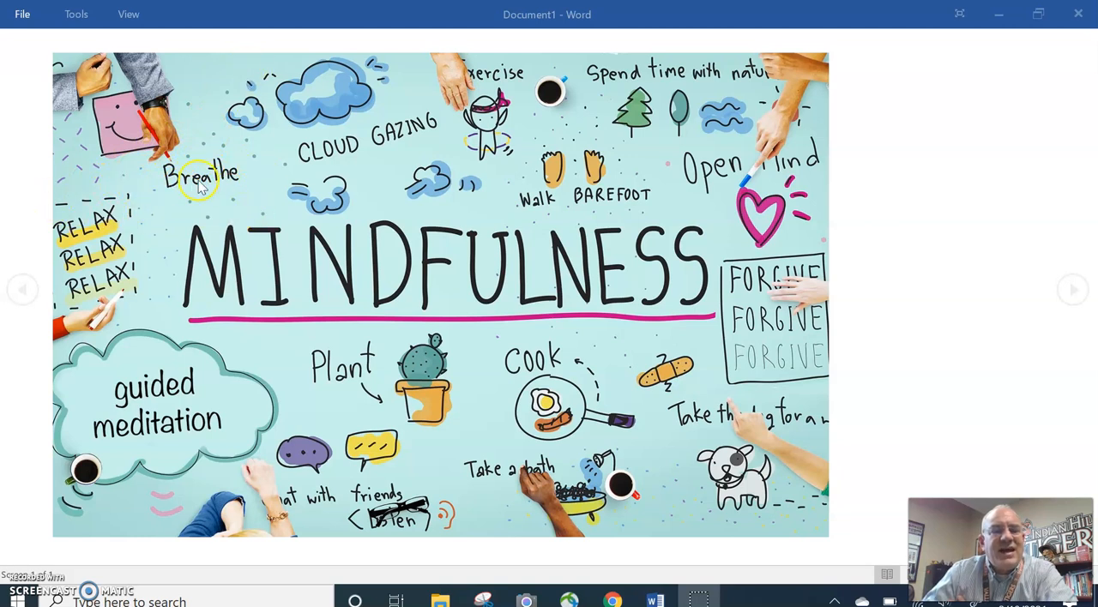
mouse_move(265, 199)
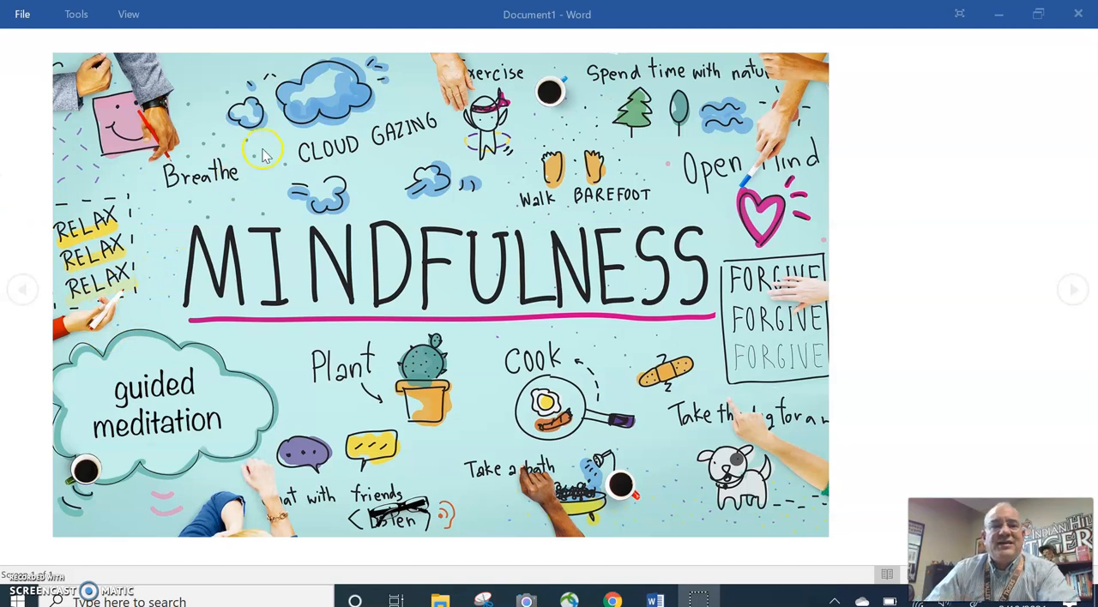
mouse_move(459, 225)
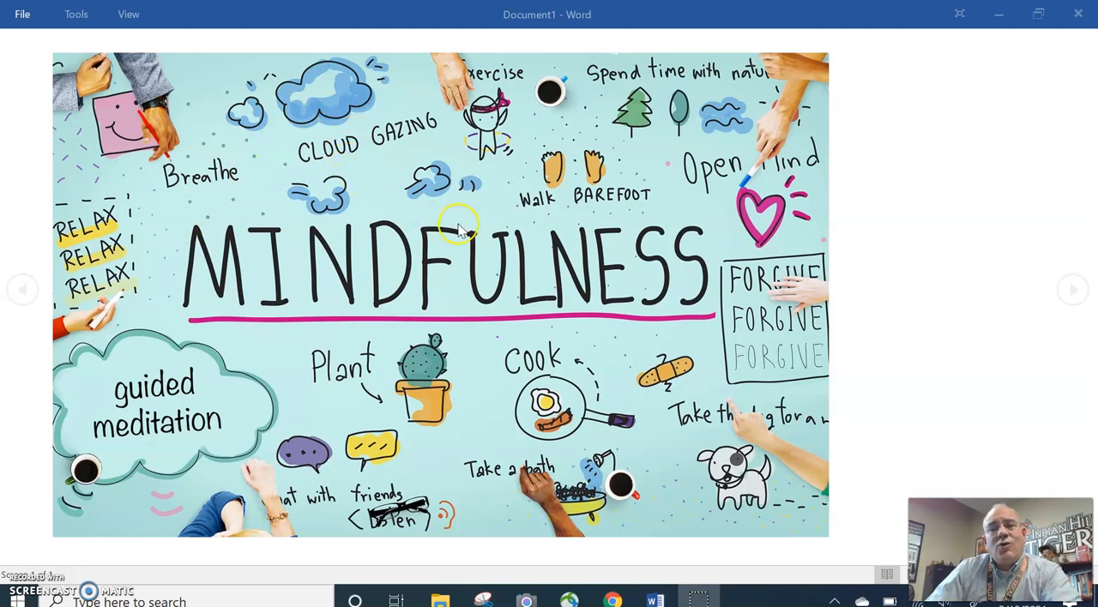
mouse_move(495, 158)
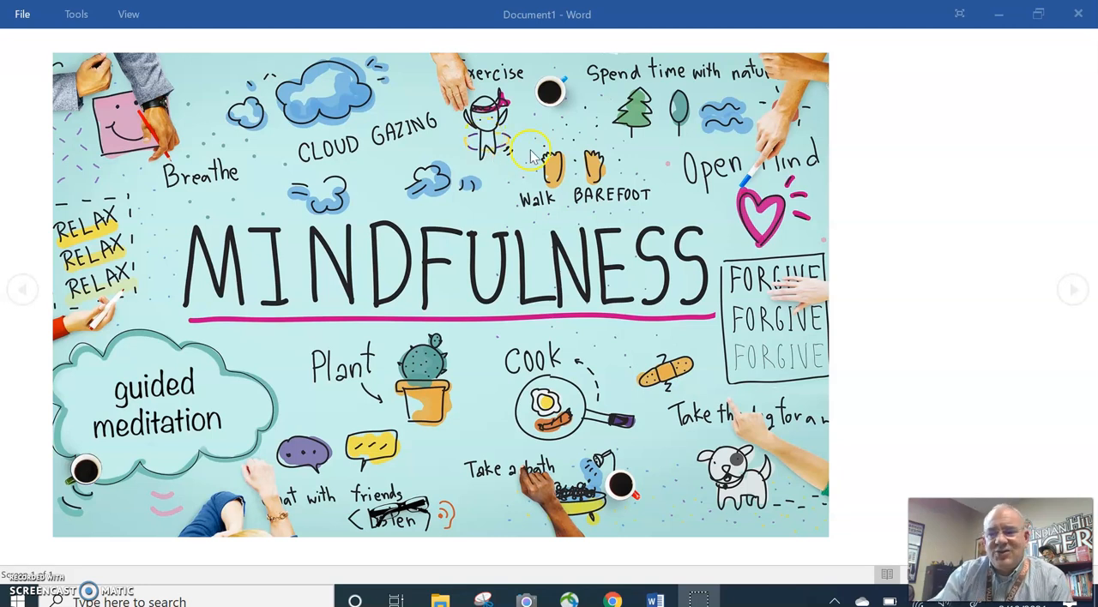
mouse_move(472, 511)
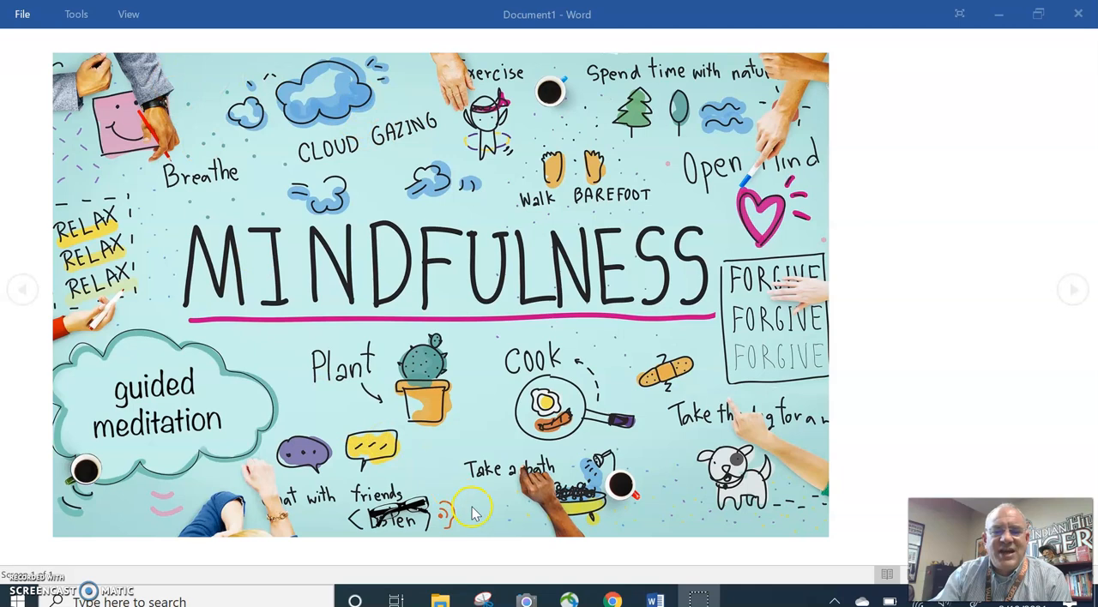